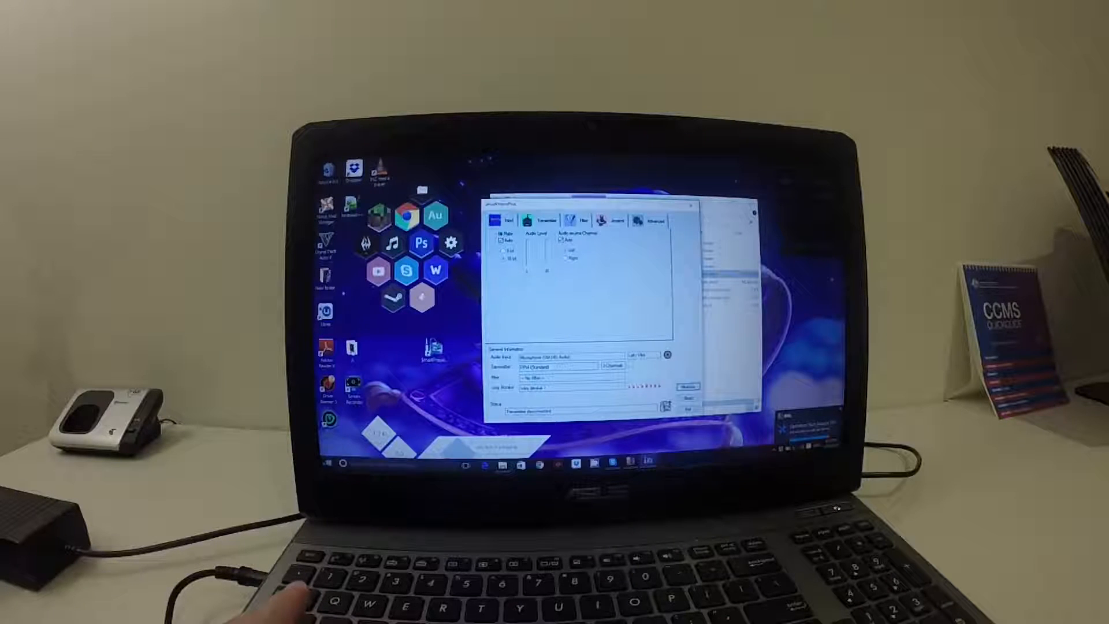
Open the Windows Sound device settings from SmartPropoPlus
{"action": "left_click", "coordinate": [328, 463]}
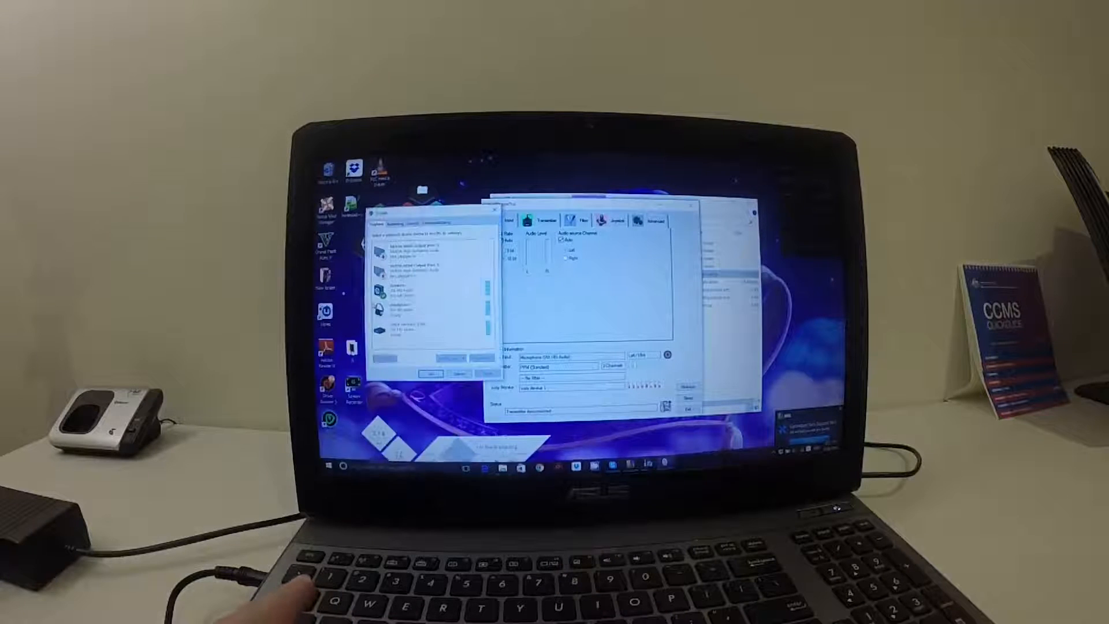
Show the Recording devices list and select the Microphone input
{"action": "left_click", "coordinate": [425, 290]}
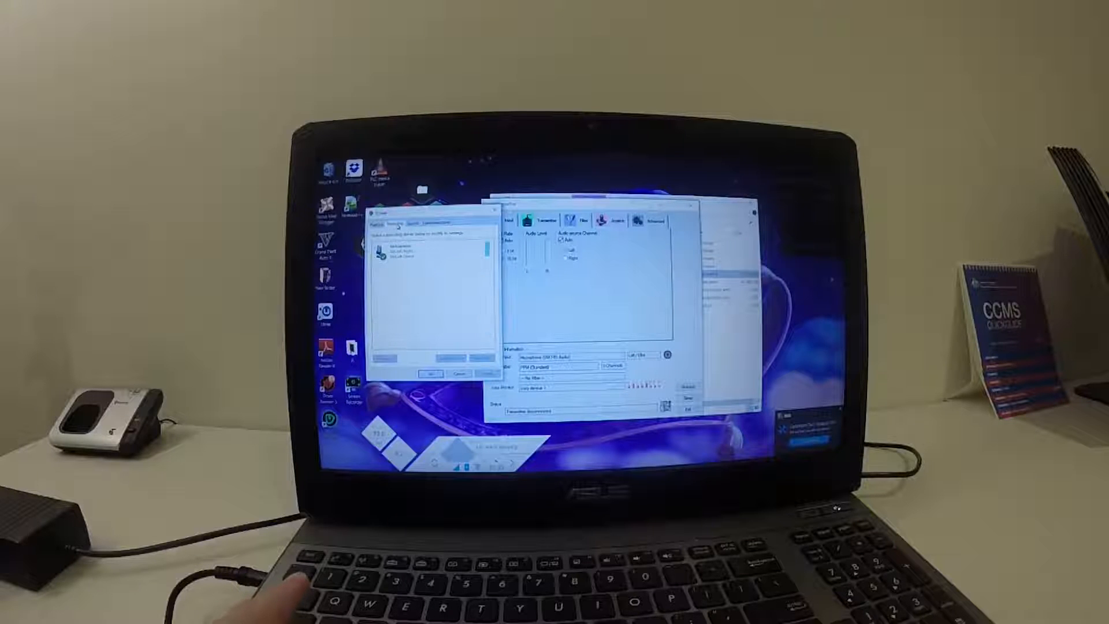
{"action": "left_click", "coordinate": [425, 249]}
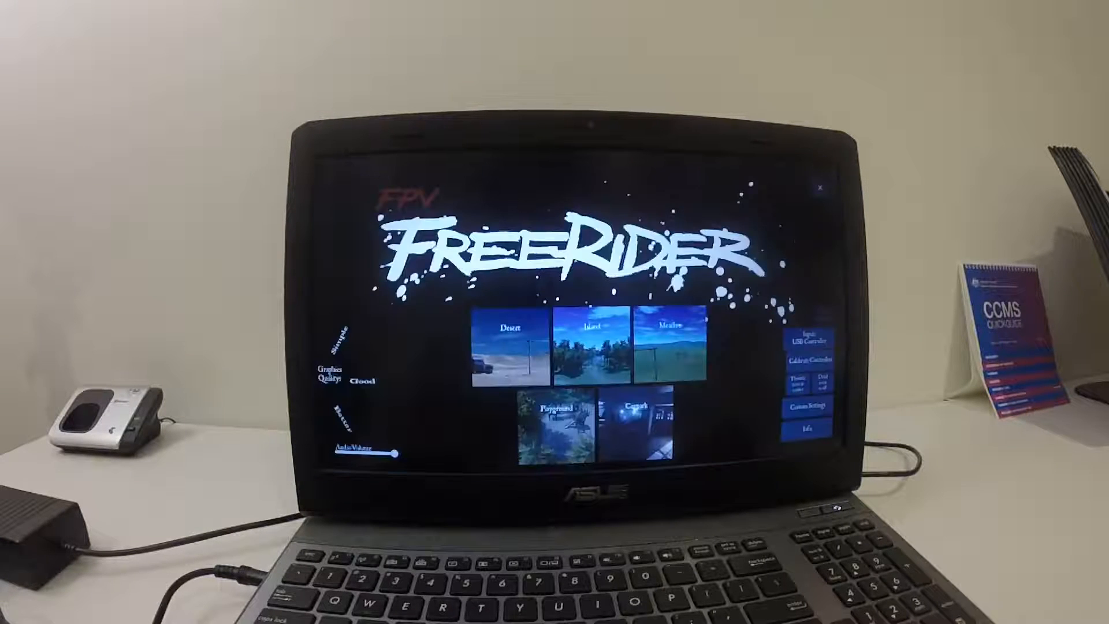
Start Calibrate Controller from the FreeRider main menu
{"action": "left_click", "coordinate": [813, 362]}
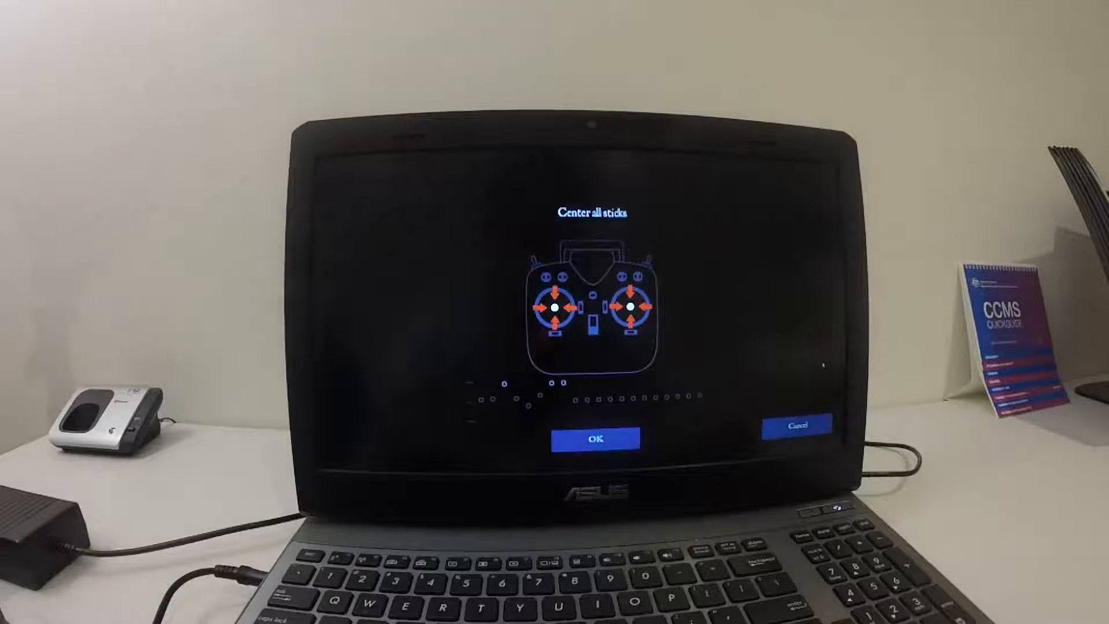
Confirm centered sticks, then record left stick left and up, right stick left and up
{"action": "left_click", "coordinate": [596, 438]}
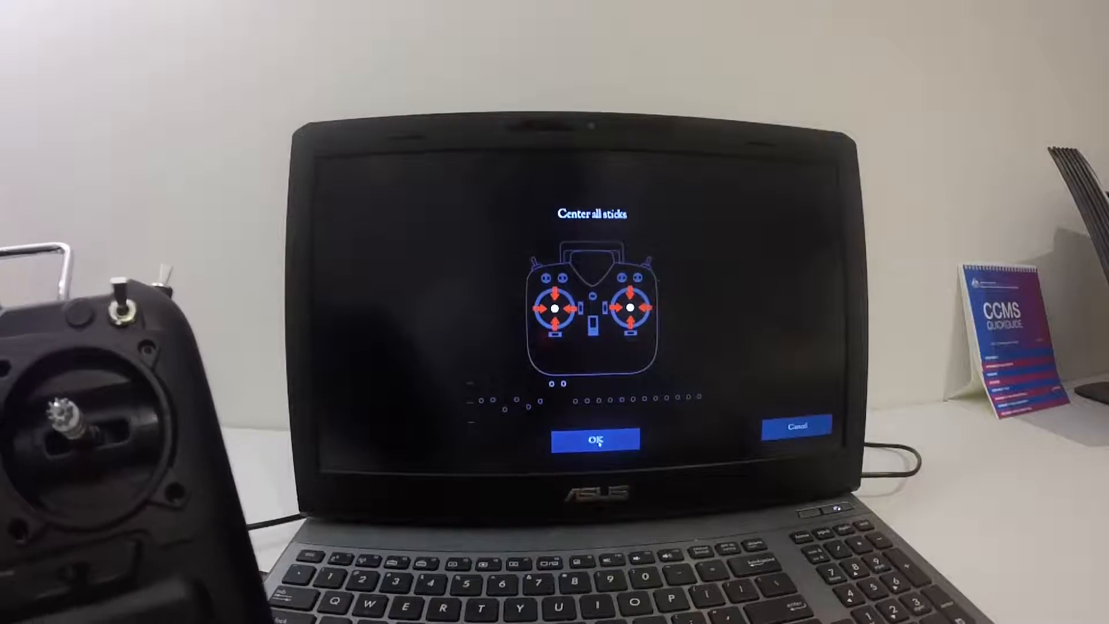
{"action": "left_click", "coordinate": [598, 439]}
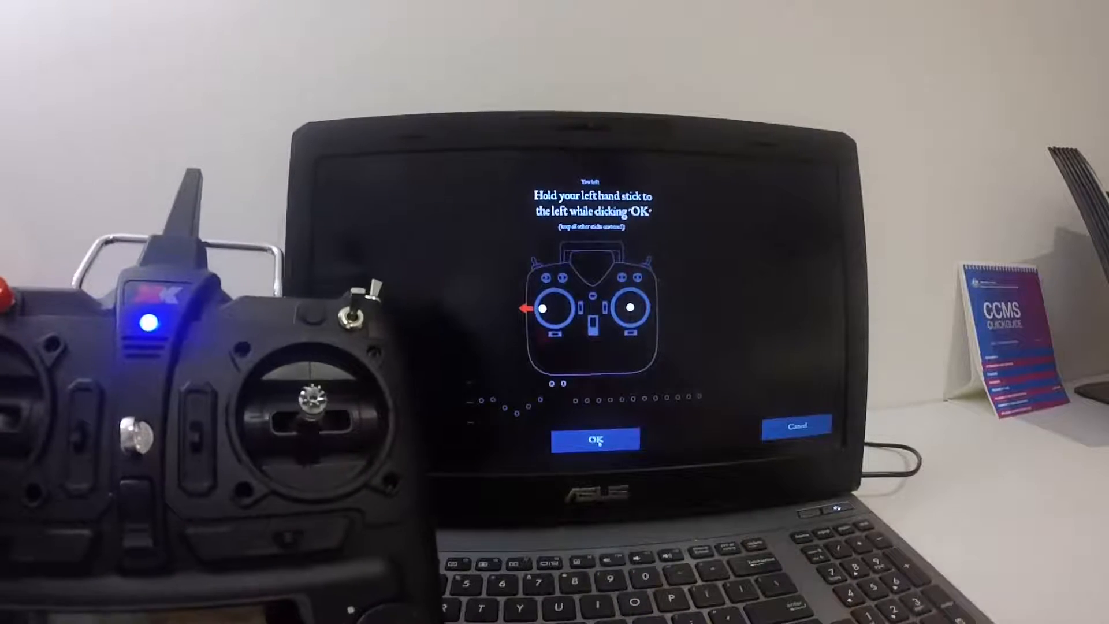
{"action": "left_click", "coordinate": [596, 438]}
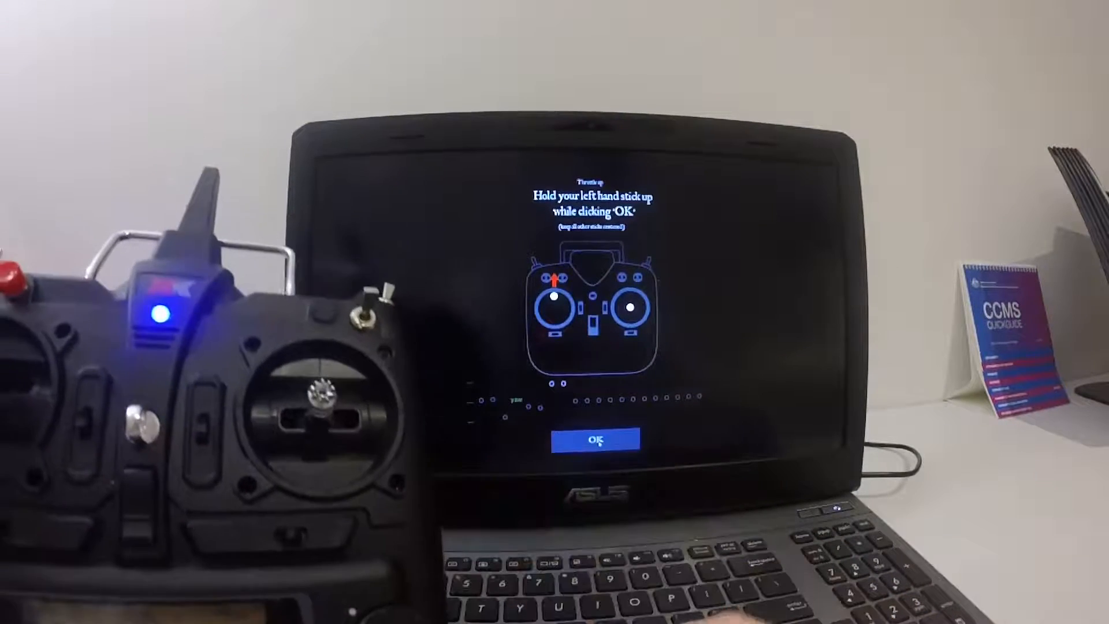
{"action": "left_click", "coordinate": [595, 439]}
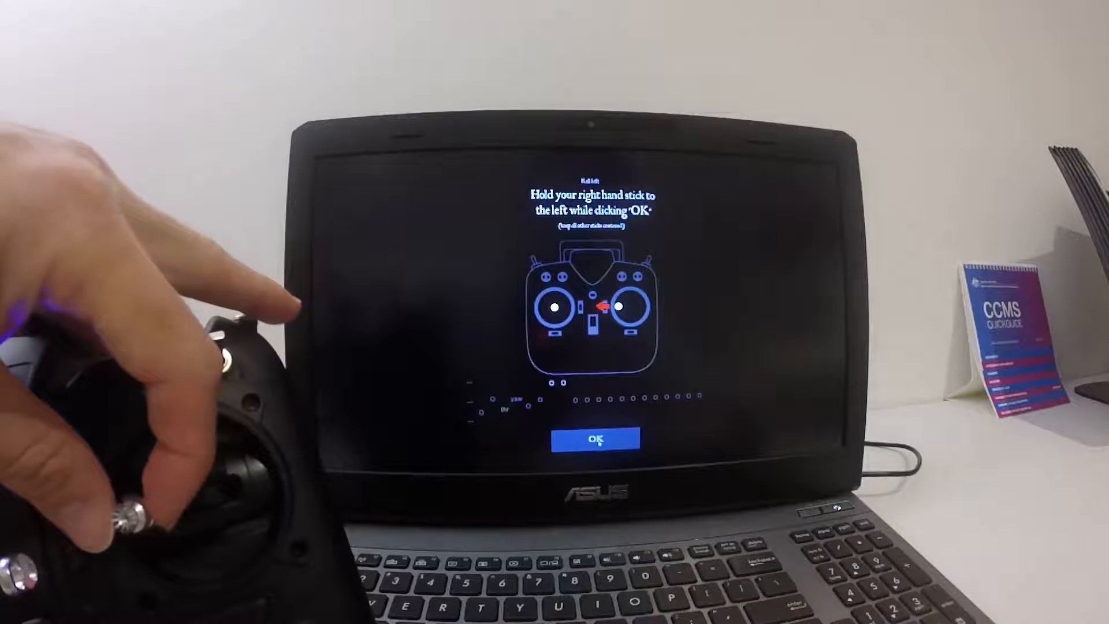
{"action": "left_click", "coordinate": [598, 438]}
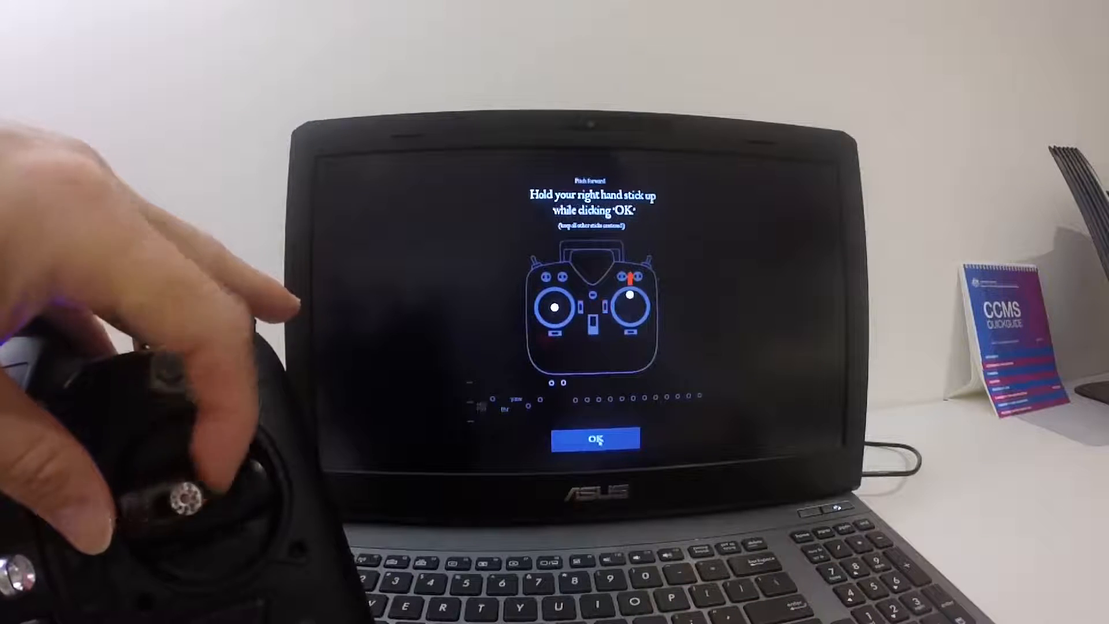
{"action": "left_click", "coordinate": [601, 438]}
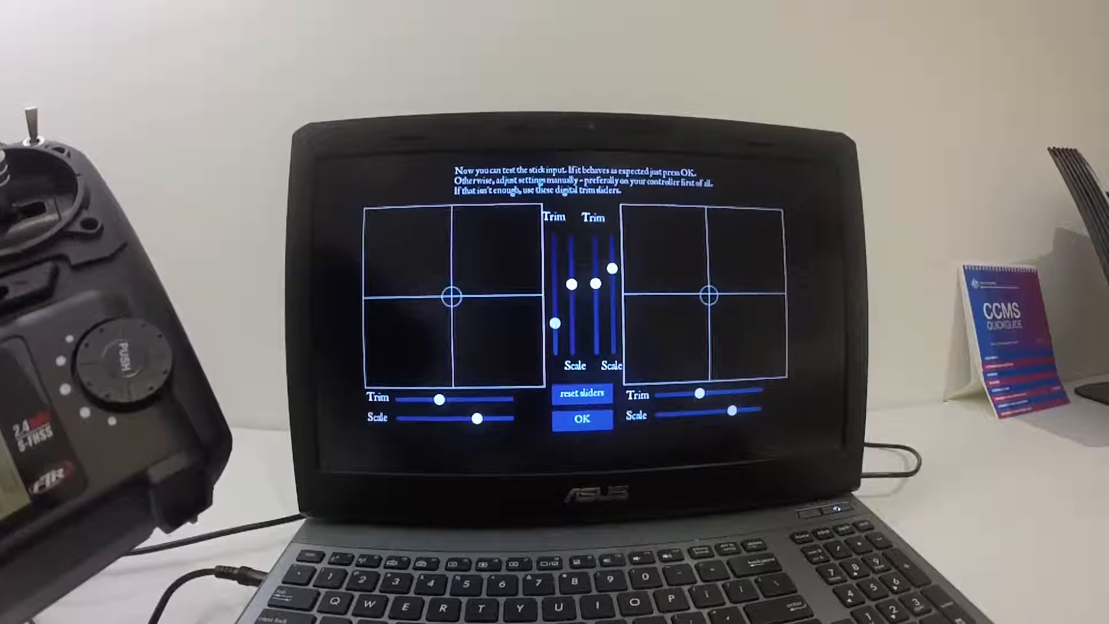
Accept the stick input test and launch the Desert map
{"action": "left_click", "coordinate": [582, 419]}
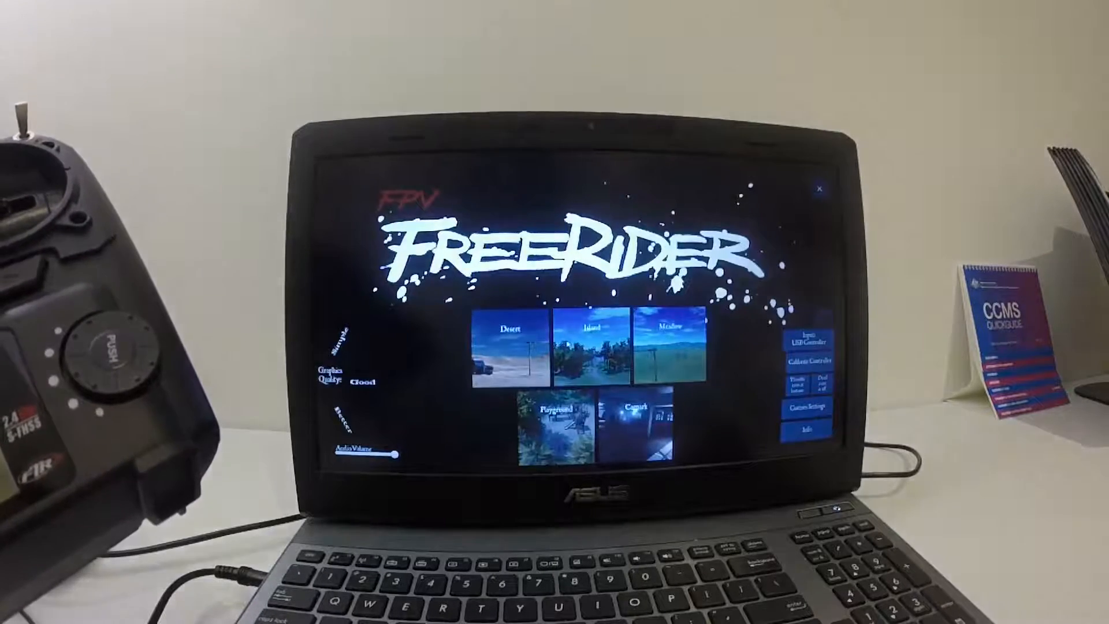
{"action": "left_click", "coordinate": [509, 357]}
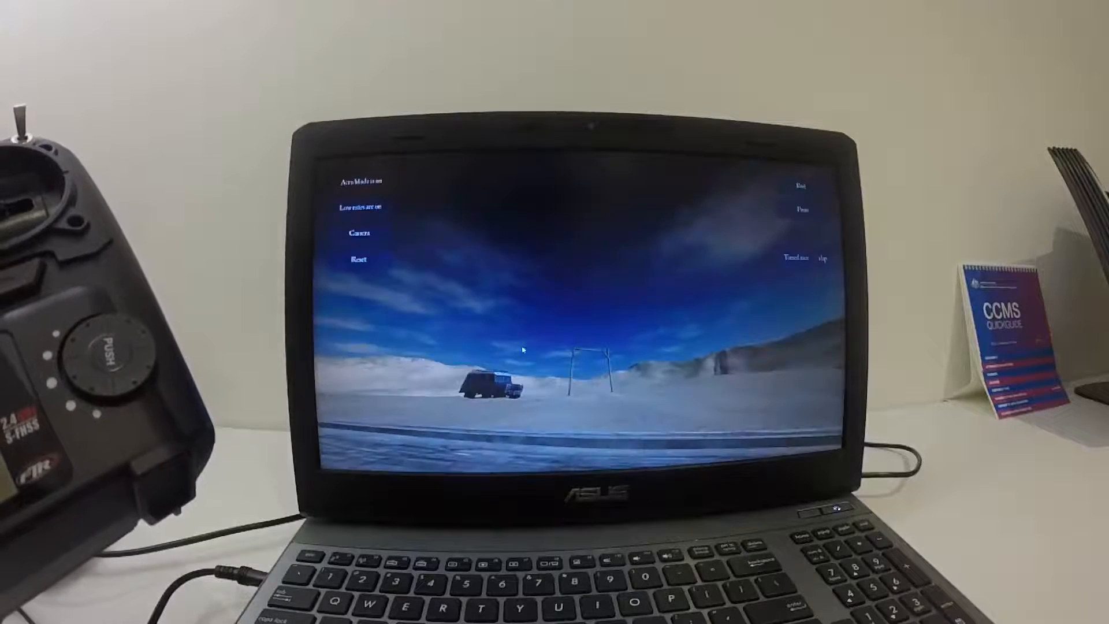